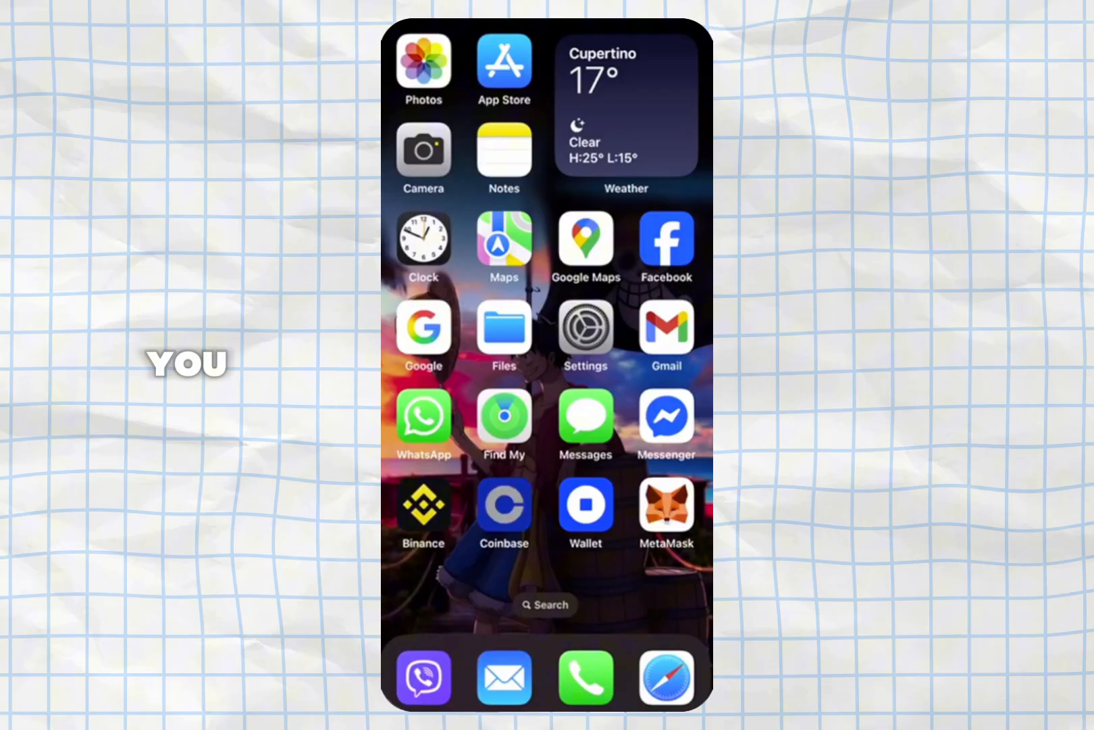
Launch Coinbase to its home tab showing the $3.85 crypto balance
left_click(503, 505)
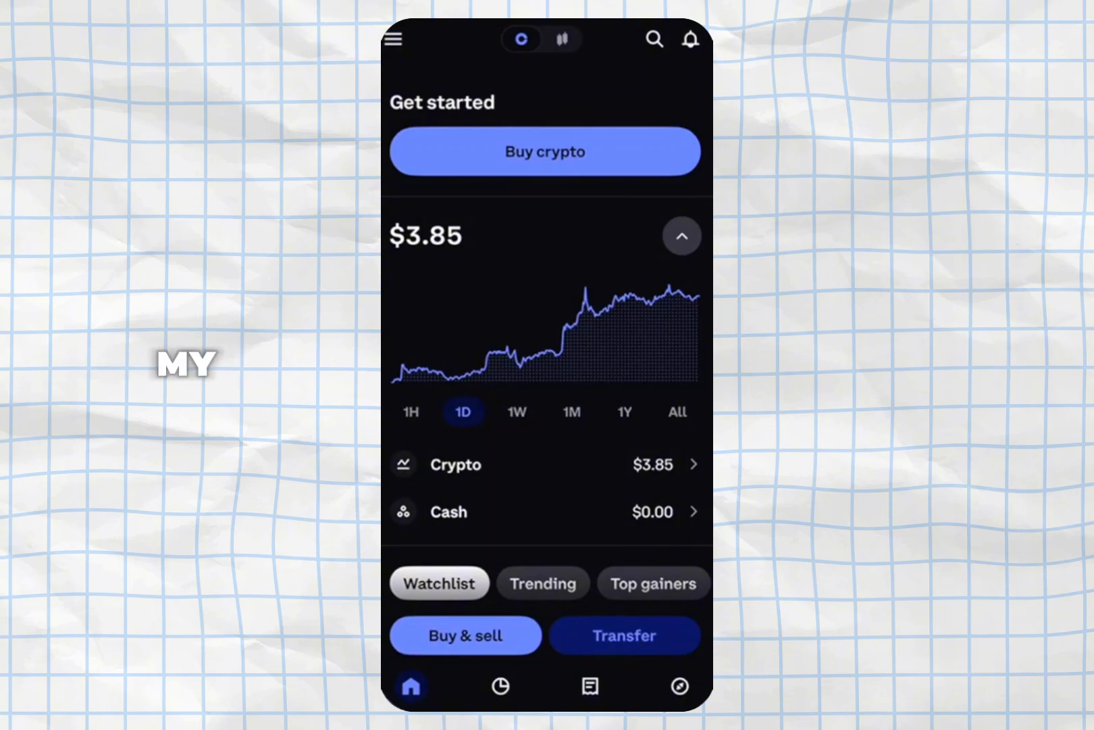
Go to My assets showing $3.85 in staked Ethereum with the Buy, Sell, Convert sheet
left_click(499, 685)
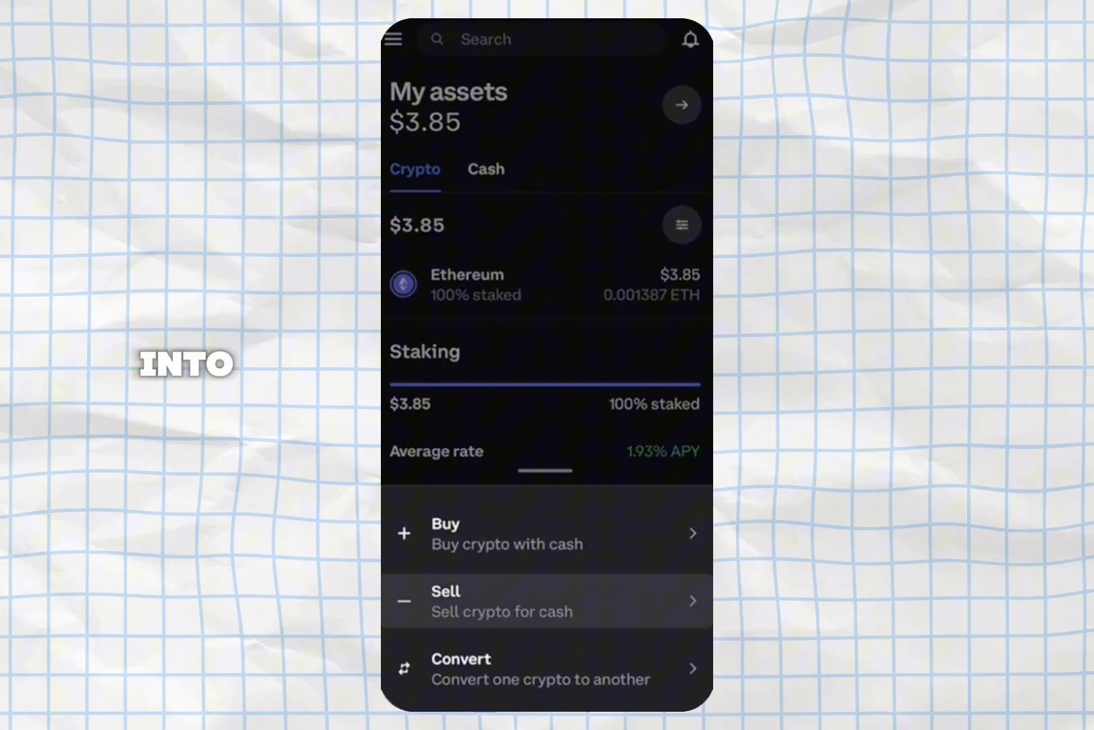
View the sell screen for Ethereum, return to assets, and bring up Send, Receive, Deposit cash and Withdraw cash
left_click(546, 600)
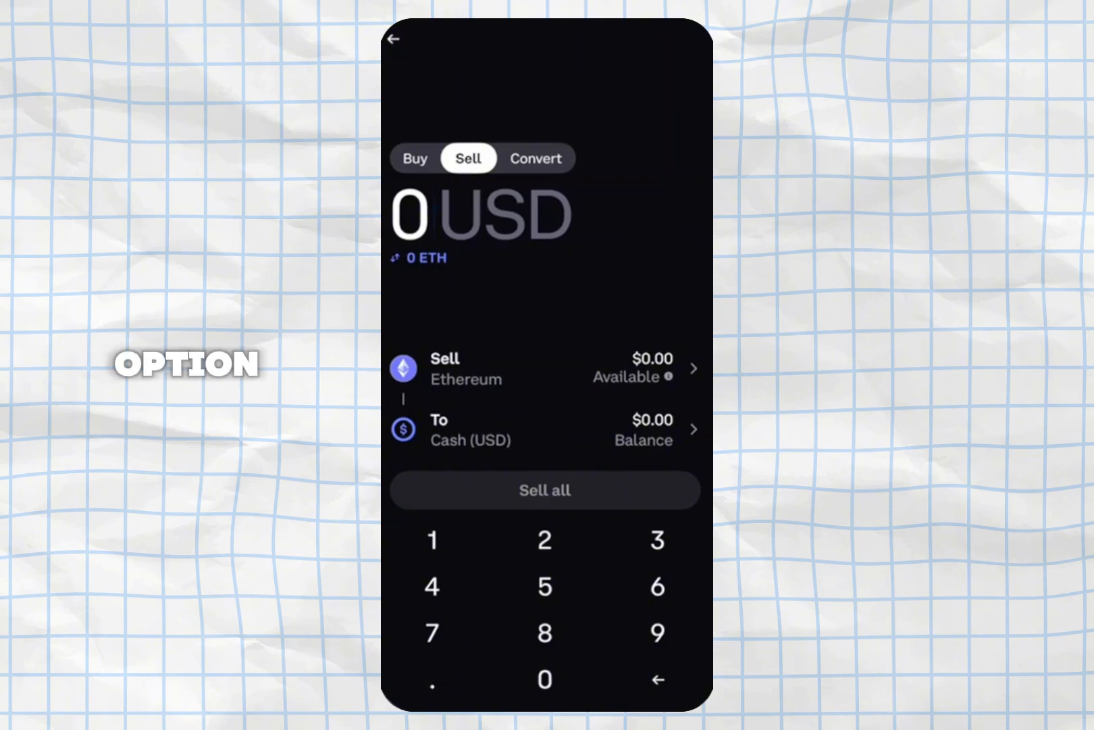
left_click(545, 369)
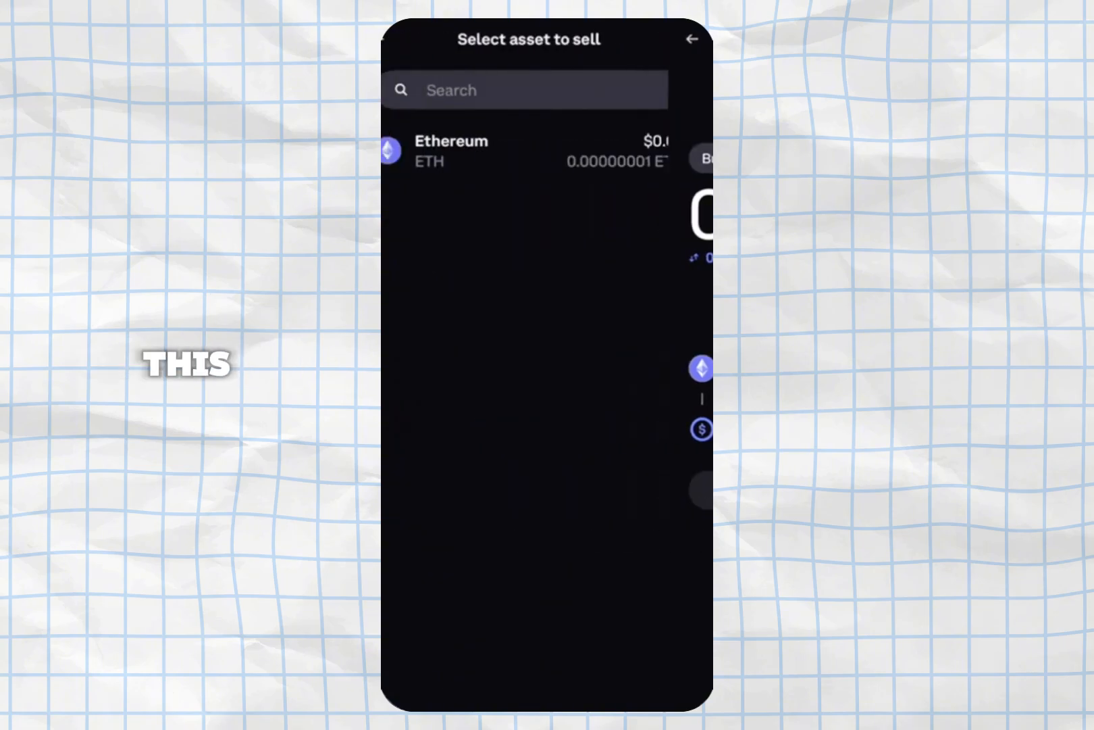
left_click(692, 39)
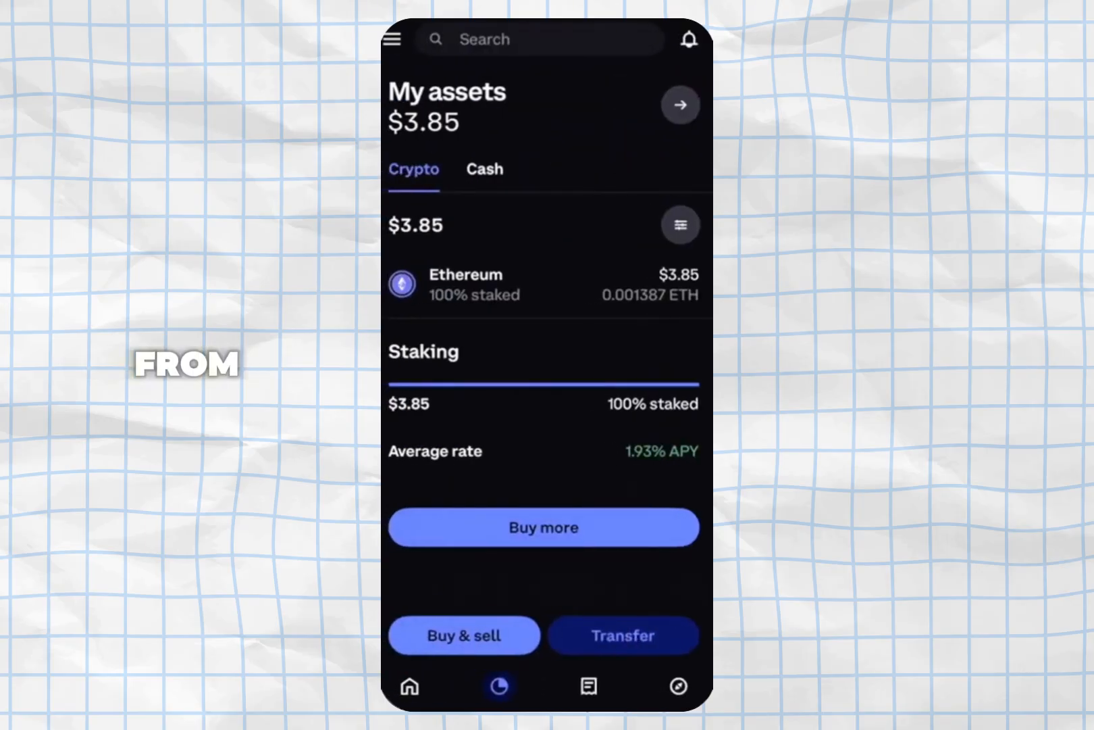
left_click(621, 635)
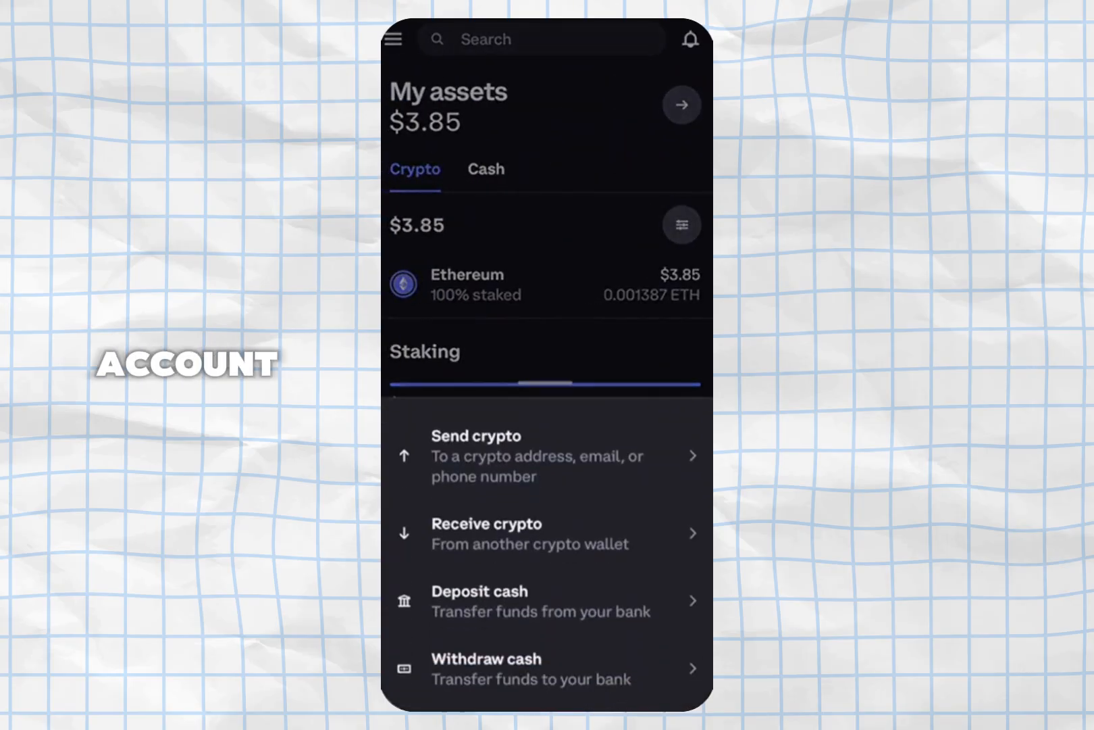